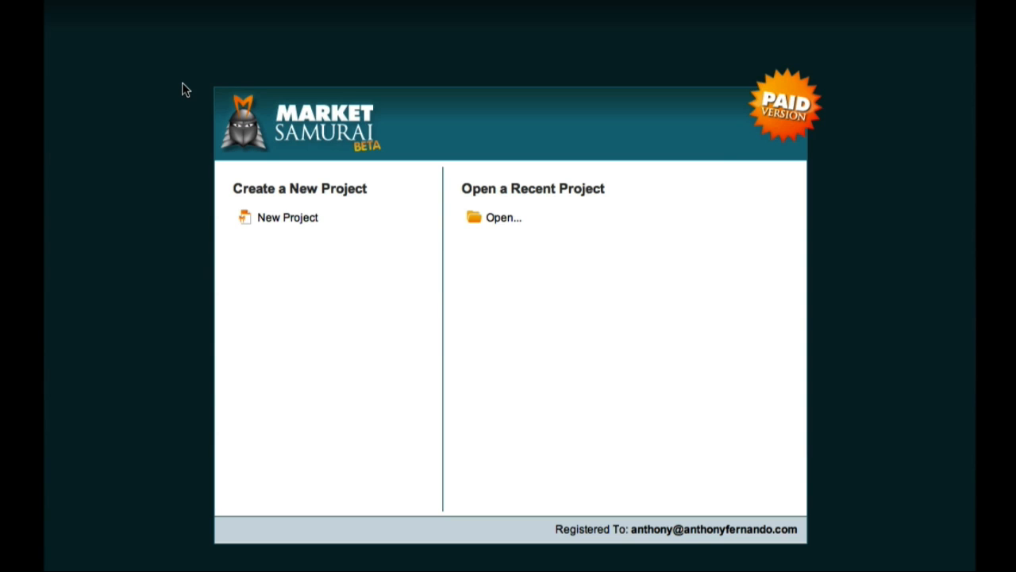
Create a new project with the keyword 'sleeping bag'
left_click(304, 218)
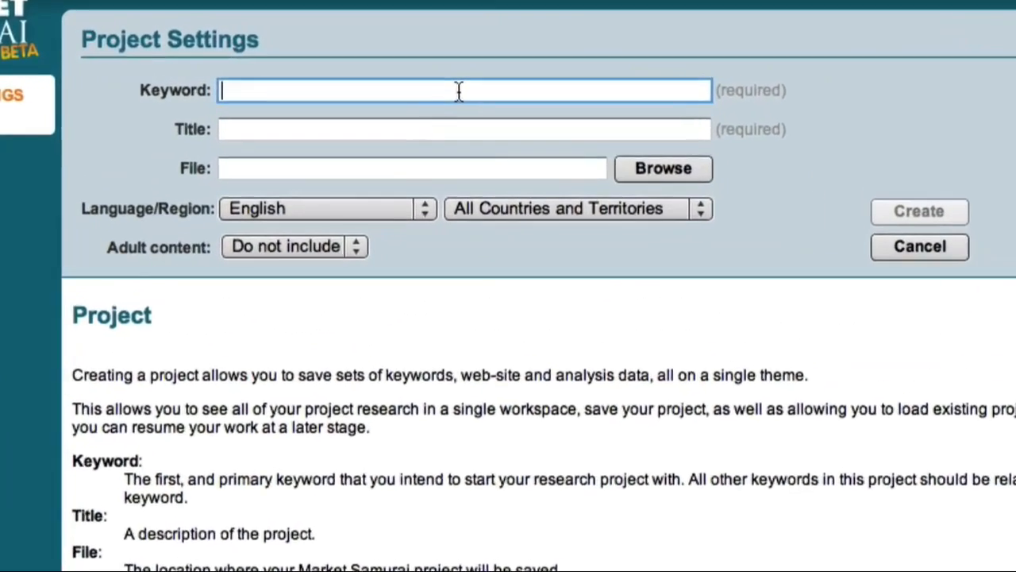
type("sleeping bag")
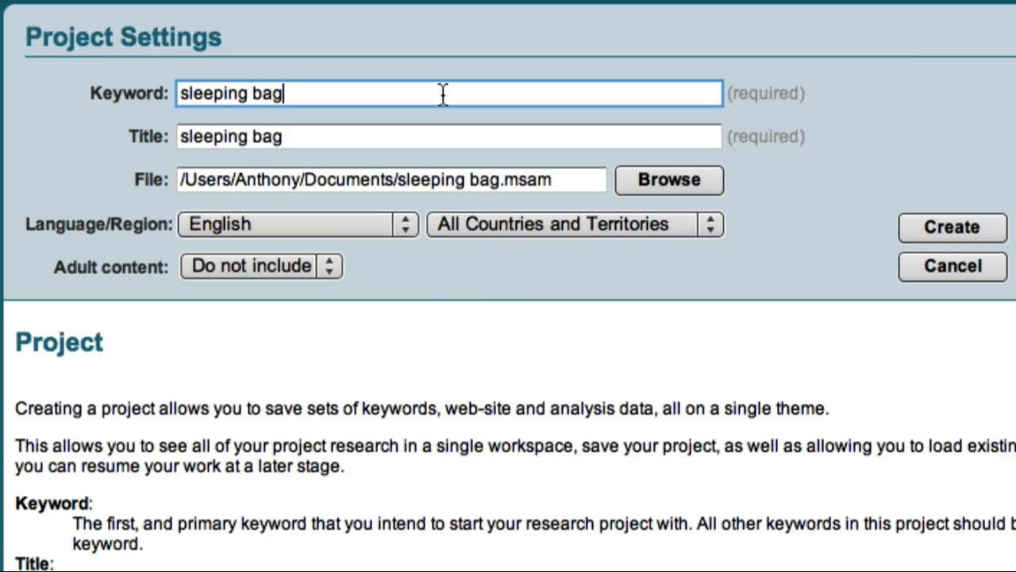
left_click(952, 227)
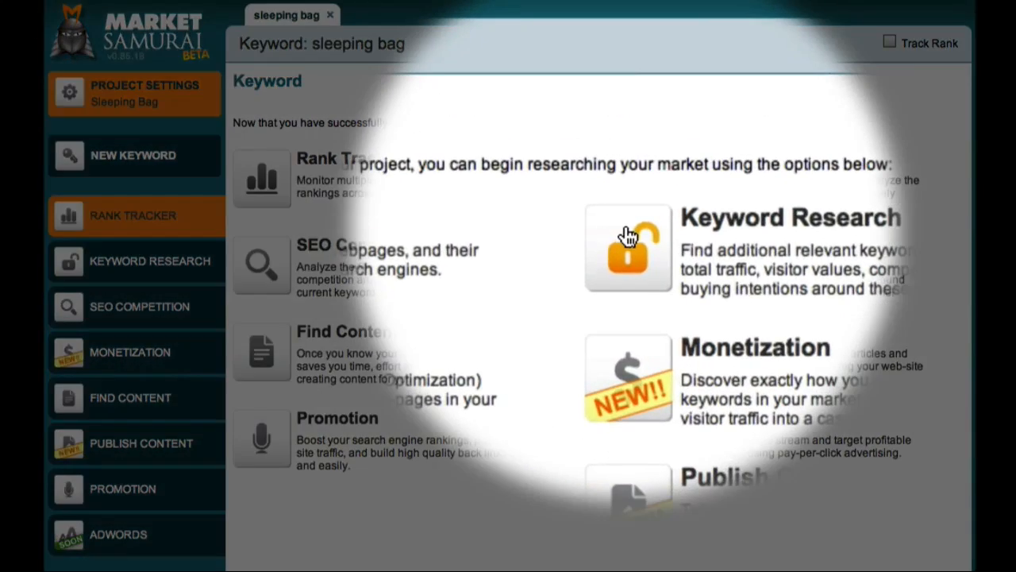
Open the Keyword Research module for the sleeping bag project
left_click(627, 247)
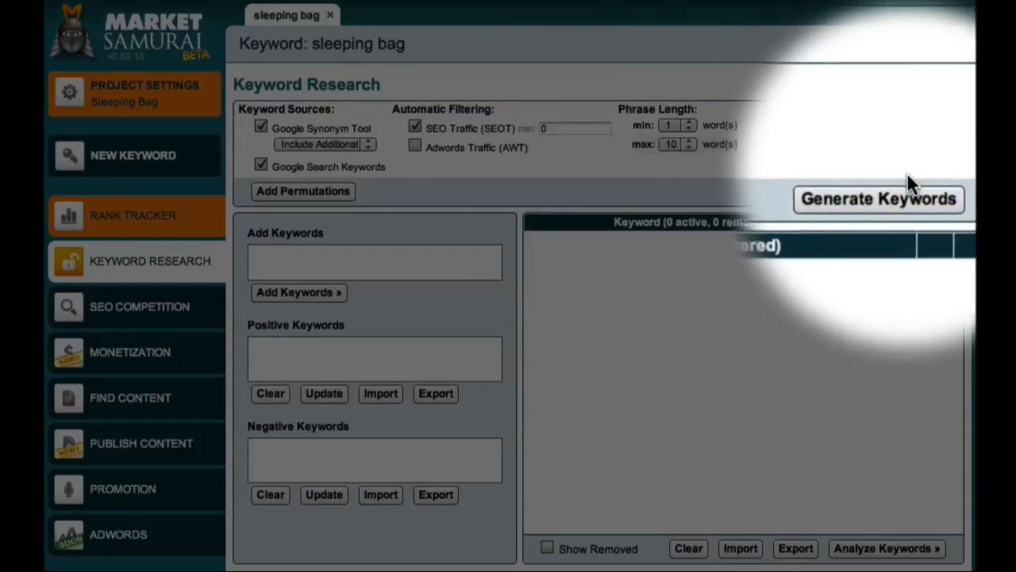
Generate related keywords for 'sleeping bag', yielding 615 phrases
left_click(878, 198)
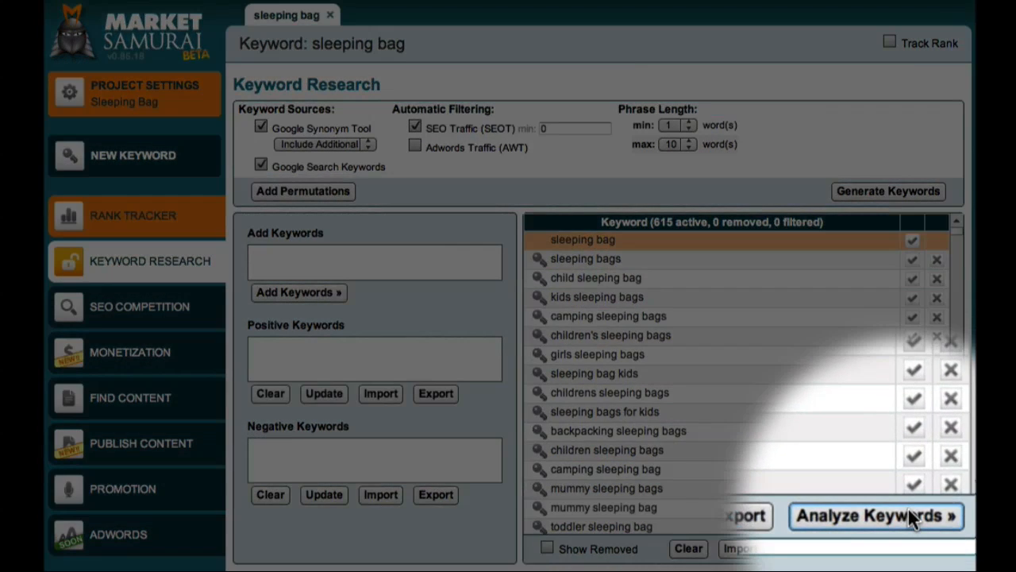
Analyze keywords and filter to SEO traffic ≥10 and phrase-to-broad ≥15, leaving 280
left_click(875, 515)
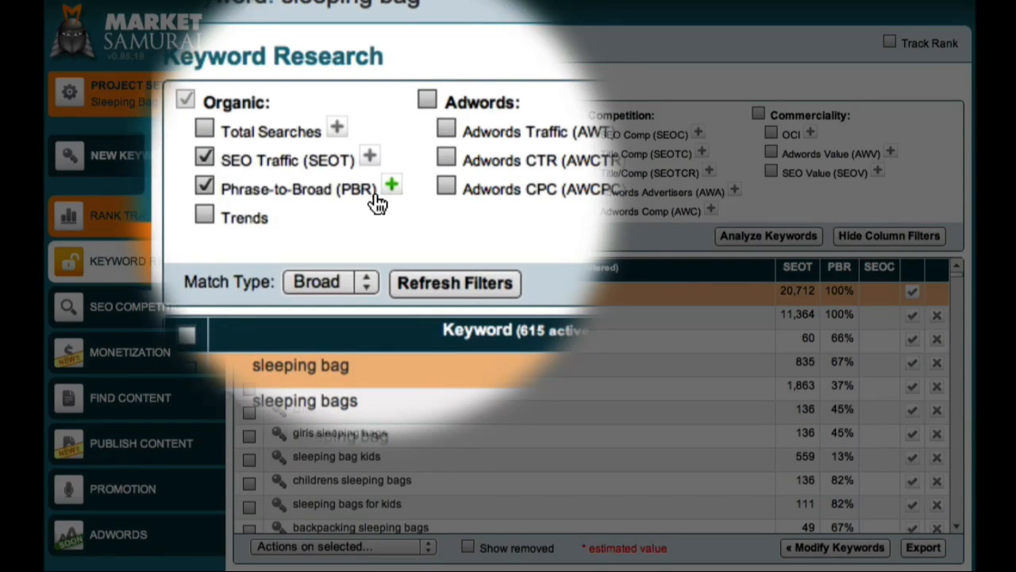
left_click(390, 183)
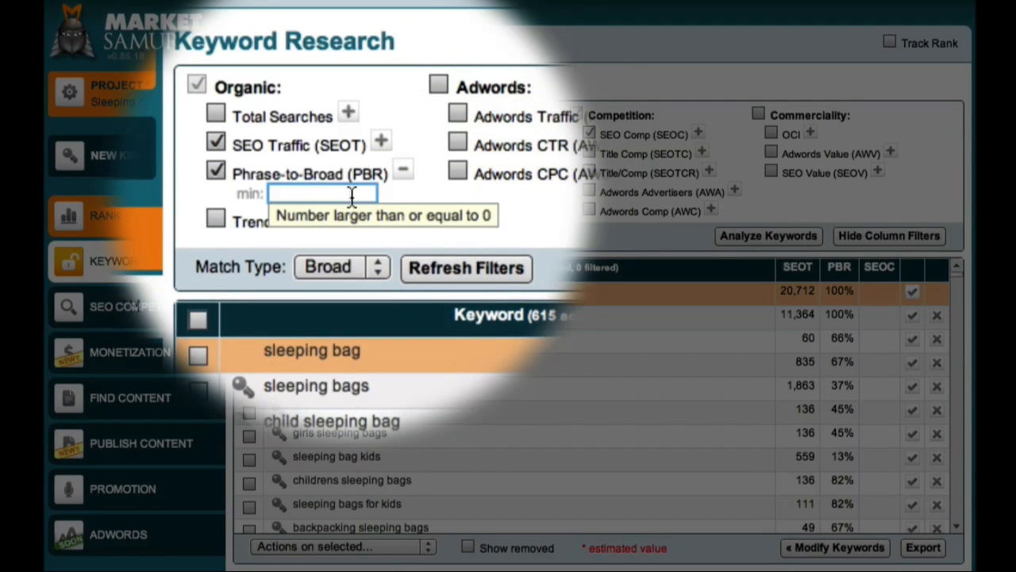
type("15")
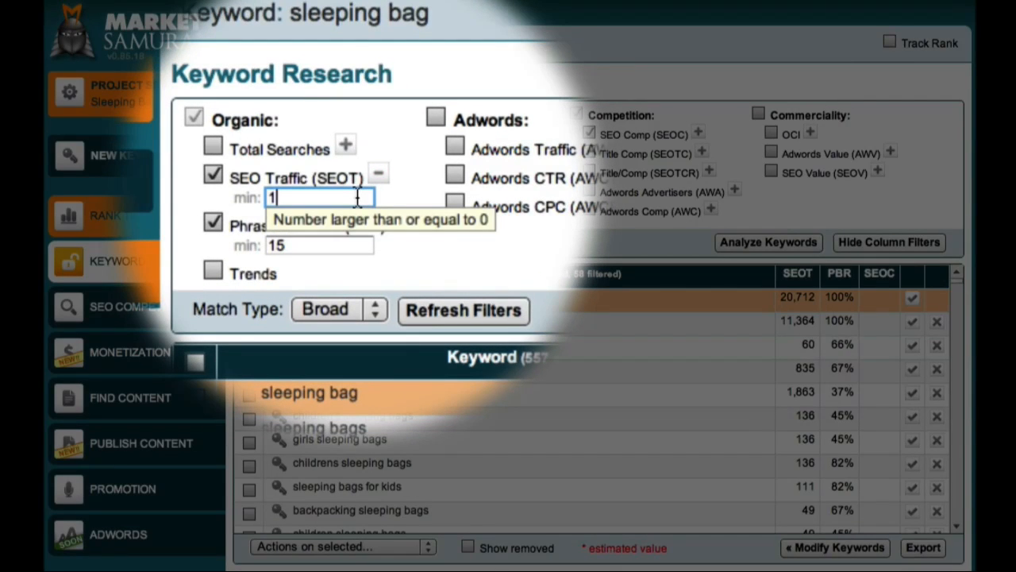
type("10")
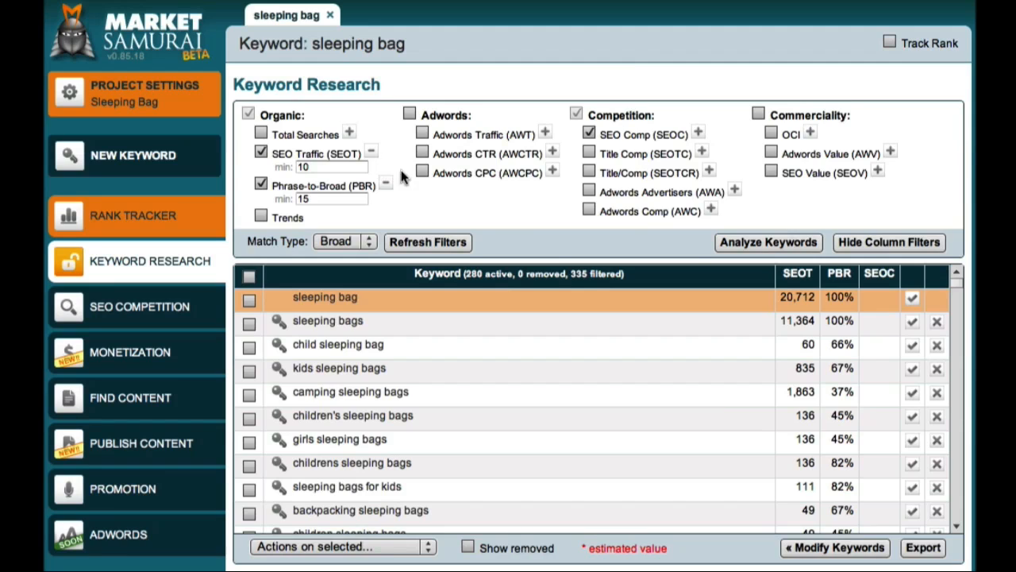
Calculate SEO competition and cap it at 30000, leaving 106 keywords
left_click(767, 242)
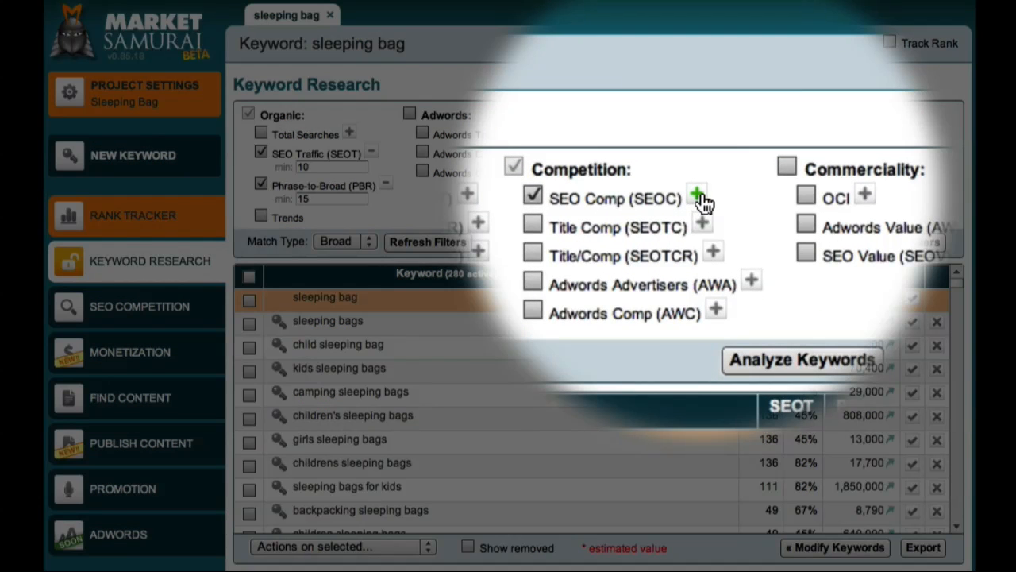
left_click(697, 194)
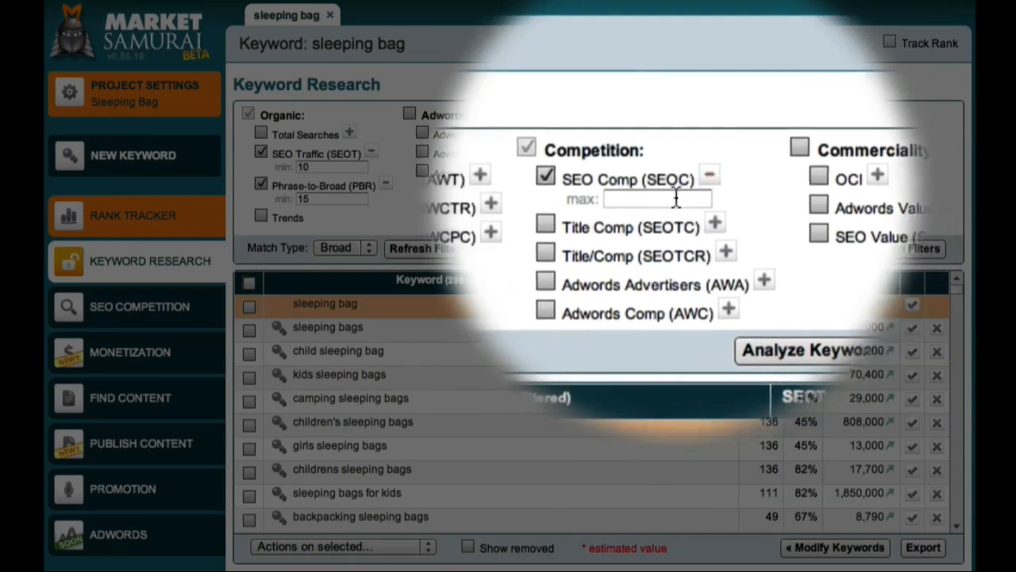
type("30000")
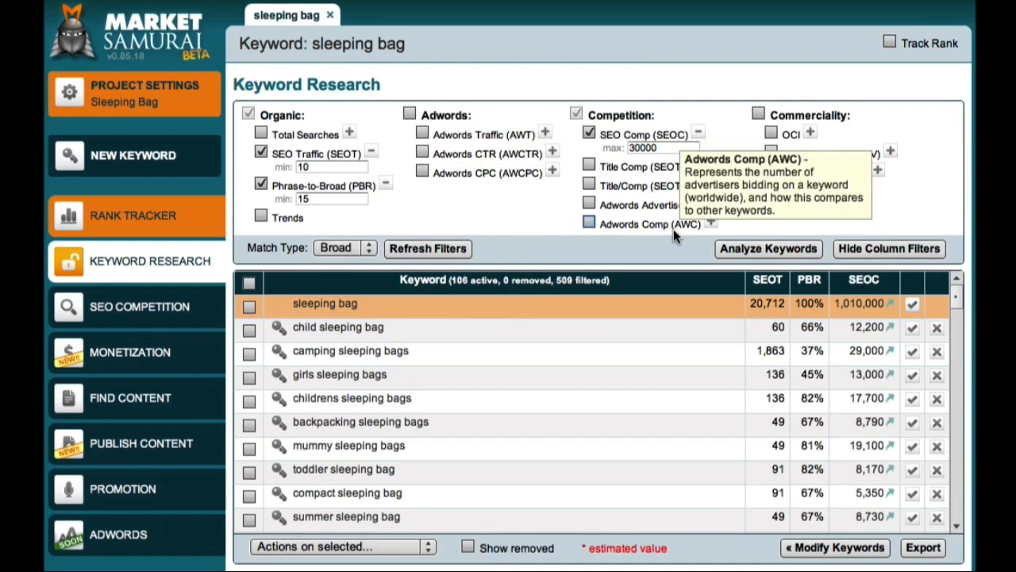
Sort the 106 keywords by SEO competition ascending and scroll through them
left_click(858, 279)
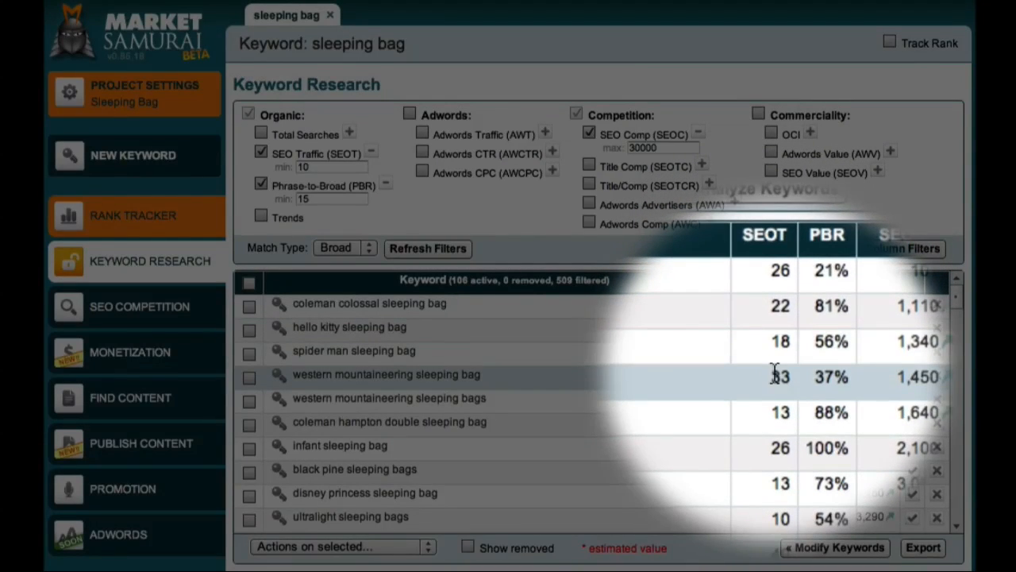
scroll("down", 3)
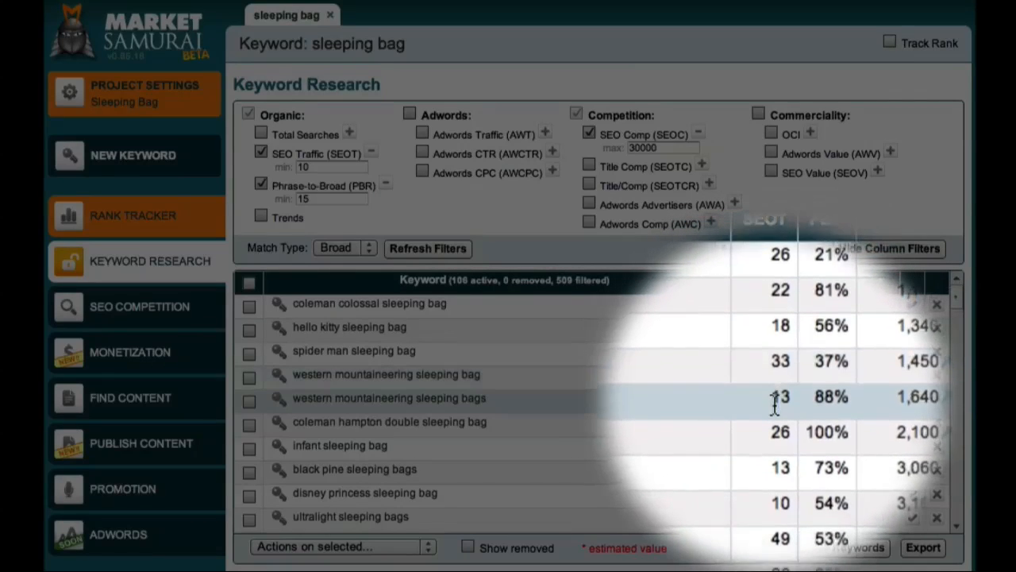